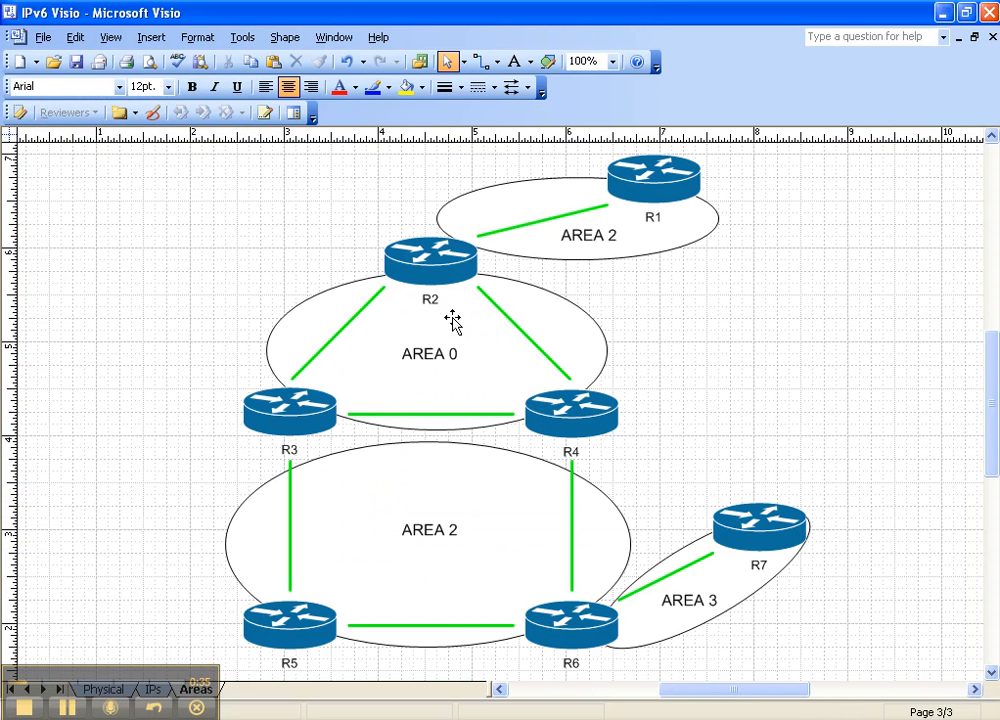
mouse_move(420, 318)
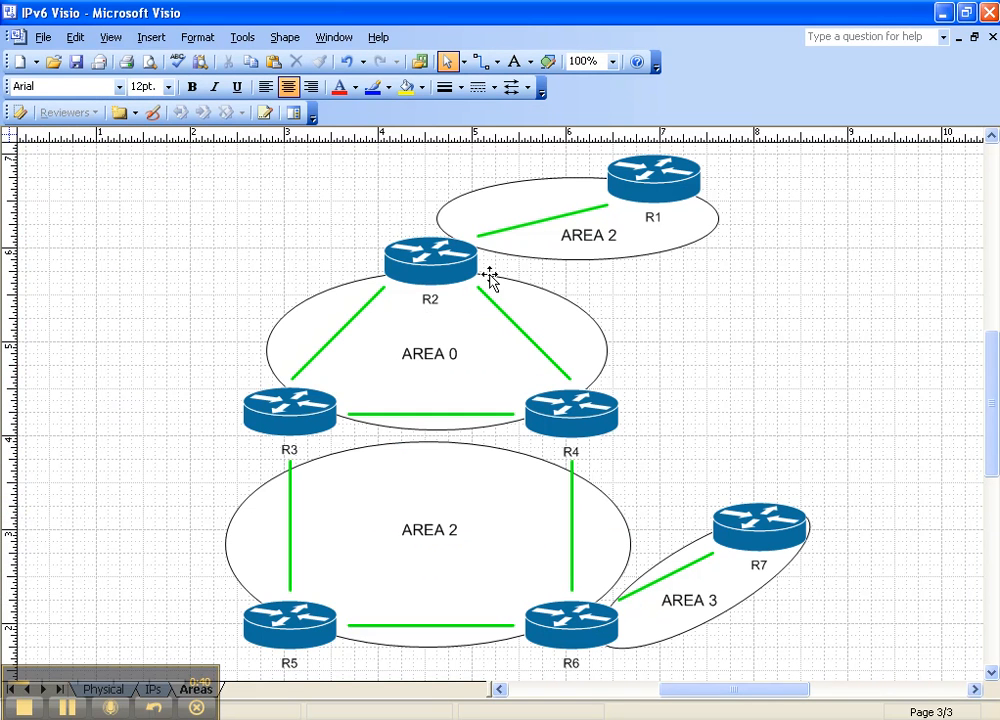
mouse_move(380, 348)
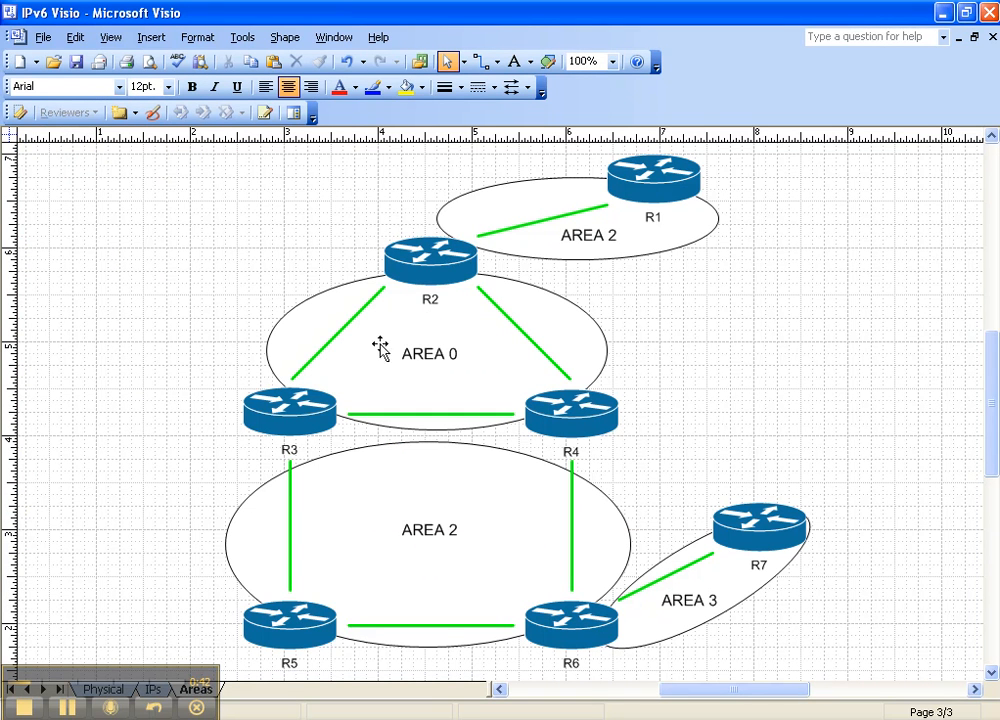
mouse_move(436, 312)
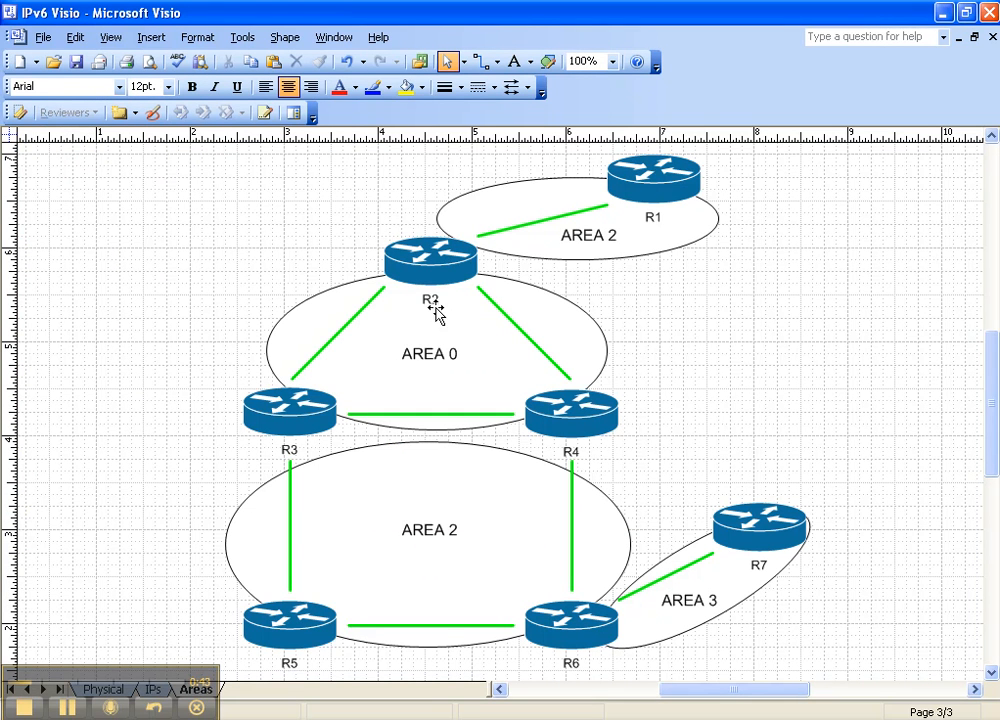
mouse_move(918, 8)
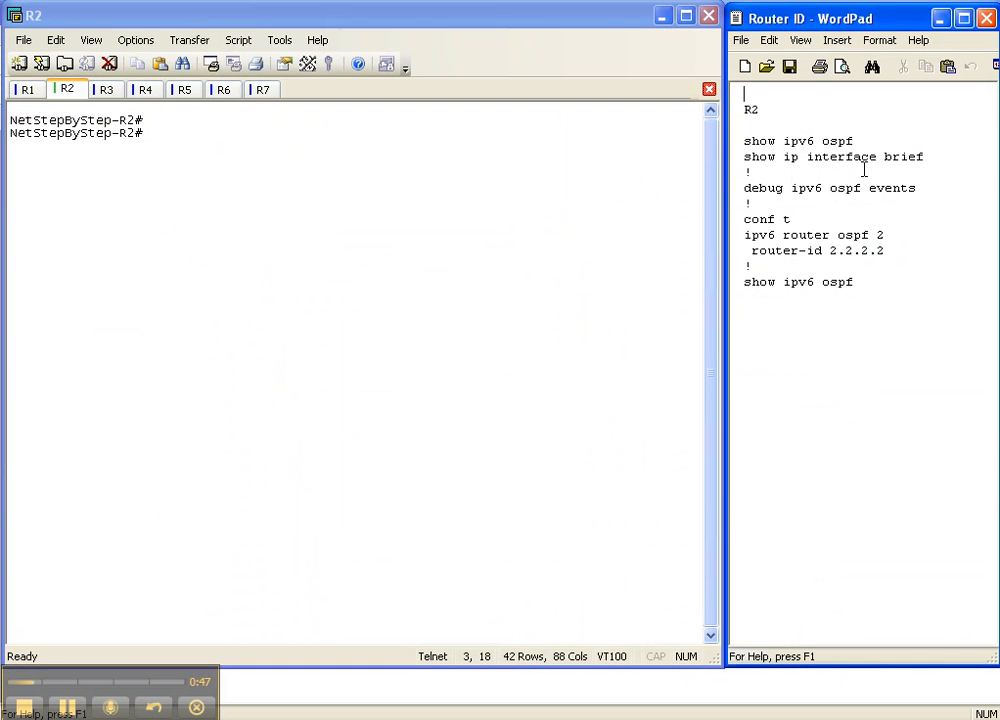
Step: Select the 'show ipv6 ospf' command in the WordPad notes for copying to R2
double_click(796, 140)
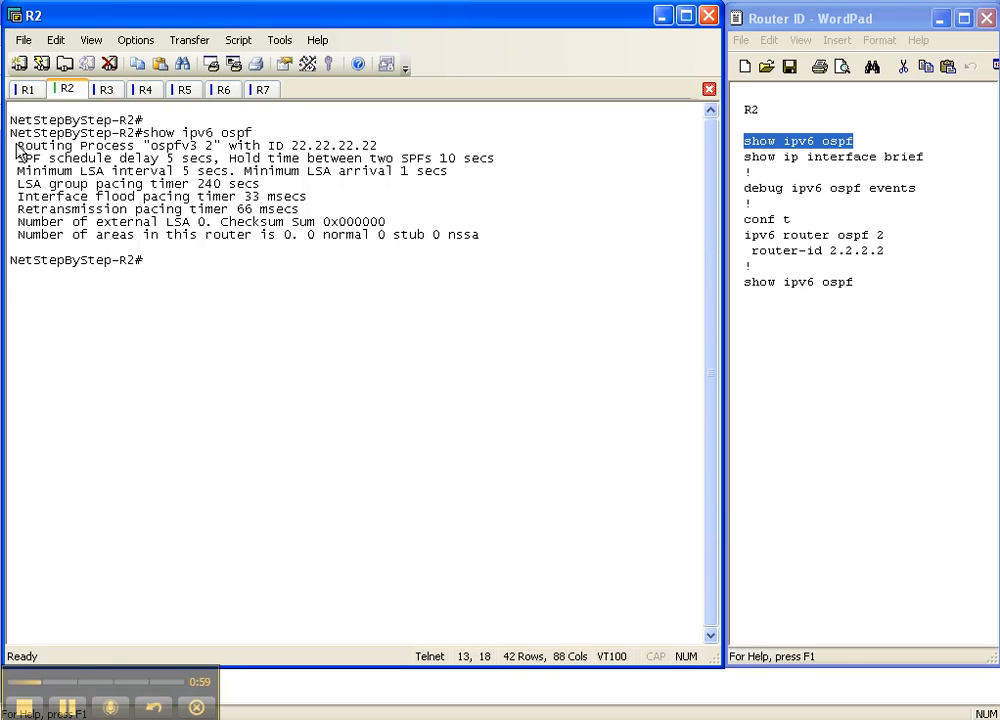
mouse_move(292, 150)
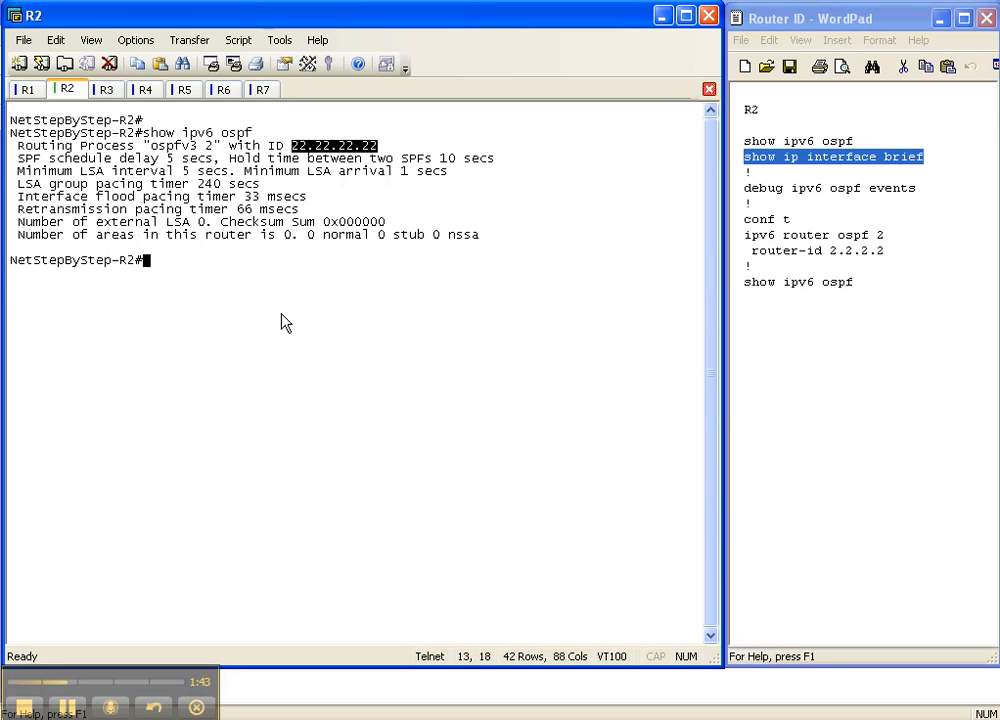
Step: Run 'show ip interface brief' on R2 to list Loopback22 (22.22.22.22) and Loopback0 (2.2.2.2)
text(show ip interface brief)
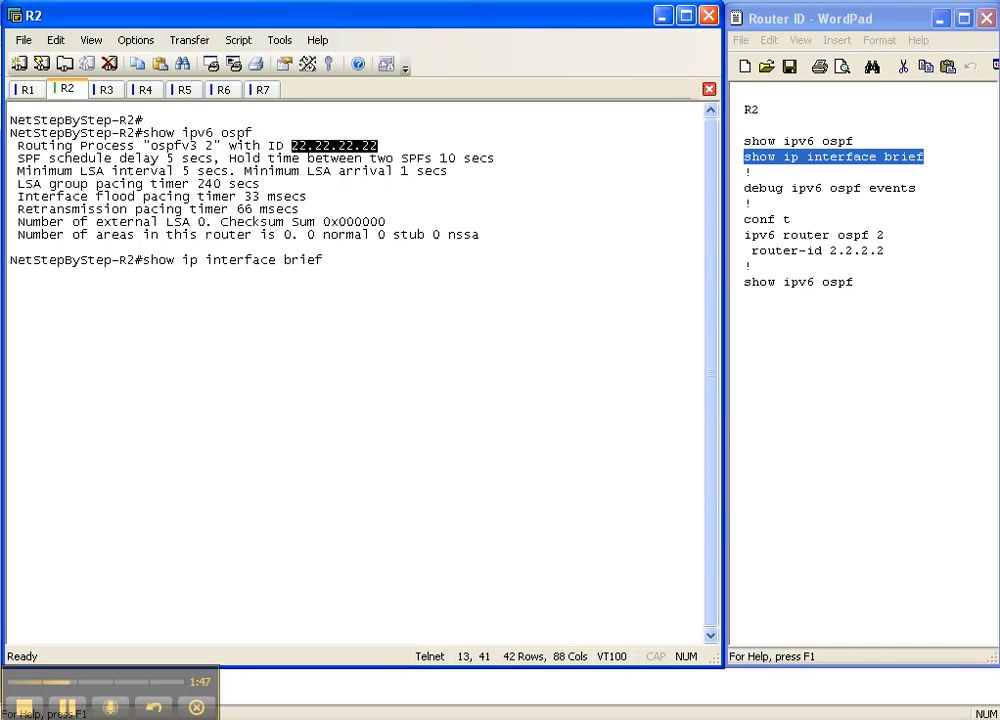
key(Return)
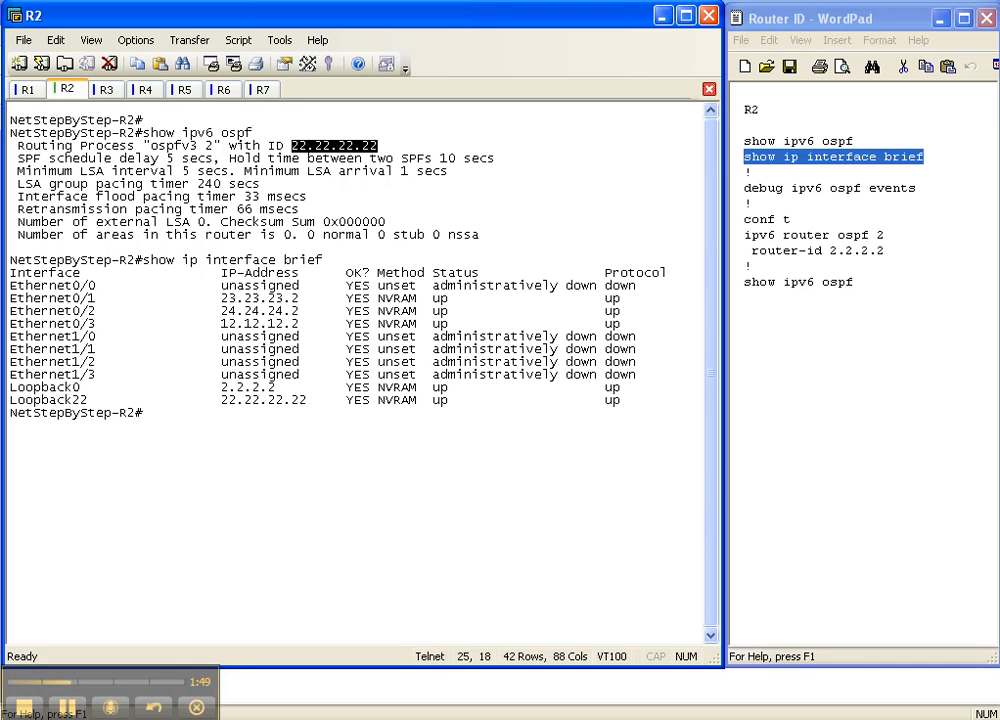
mouse_move(230, 152)
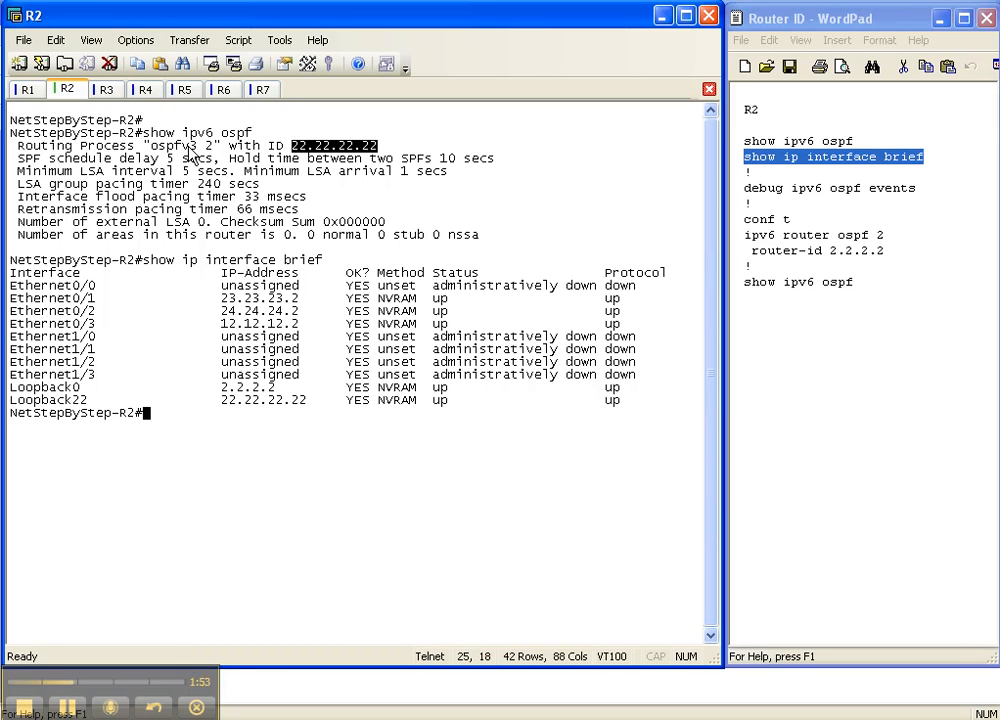
mouse_move(220, 404)
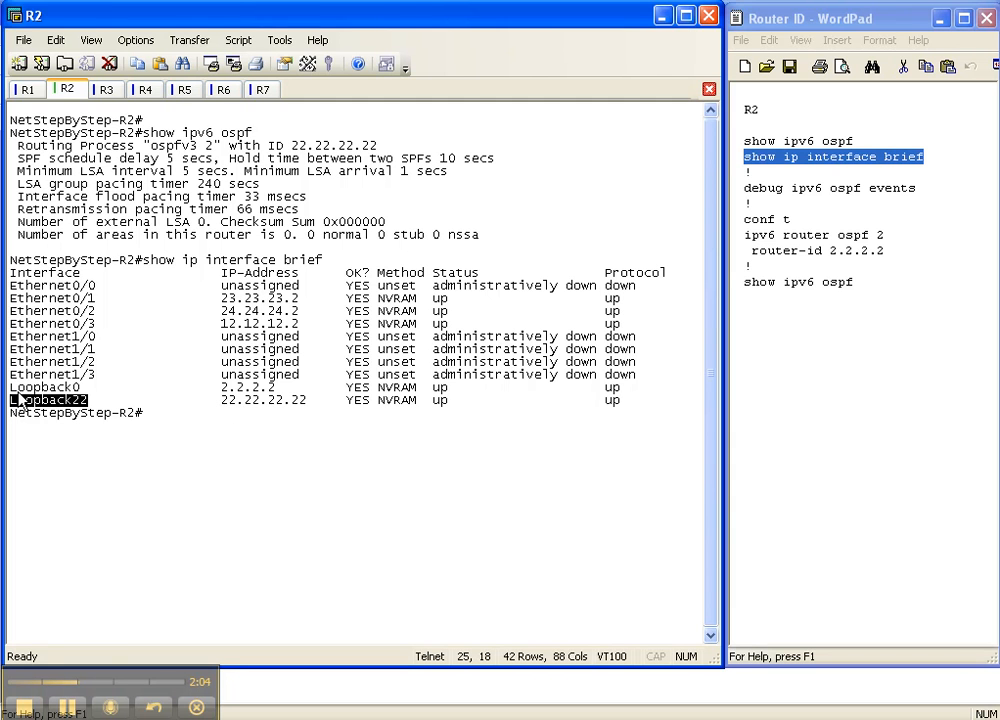
mouse_move(836, 18)
text(debug ipv6 ospf e)
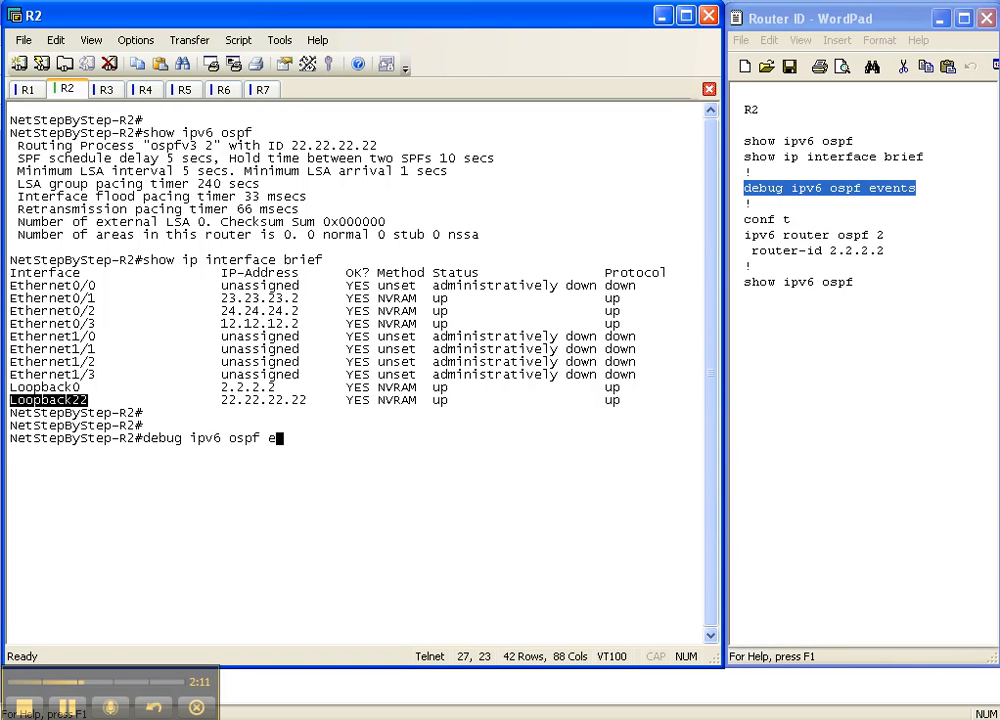
Step: Run 'debug ipv6 ospf events' on R2 to enable OSPFv3 event debugging
text(vents)
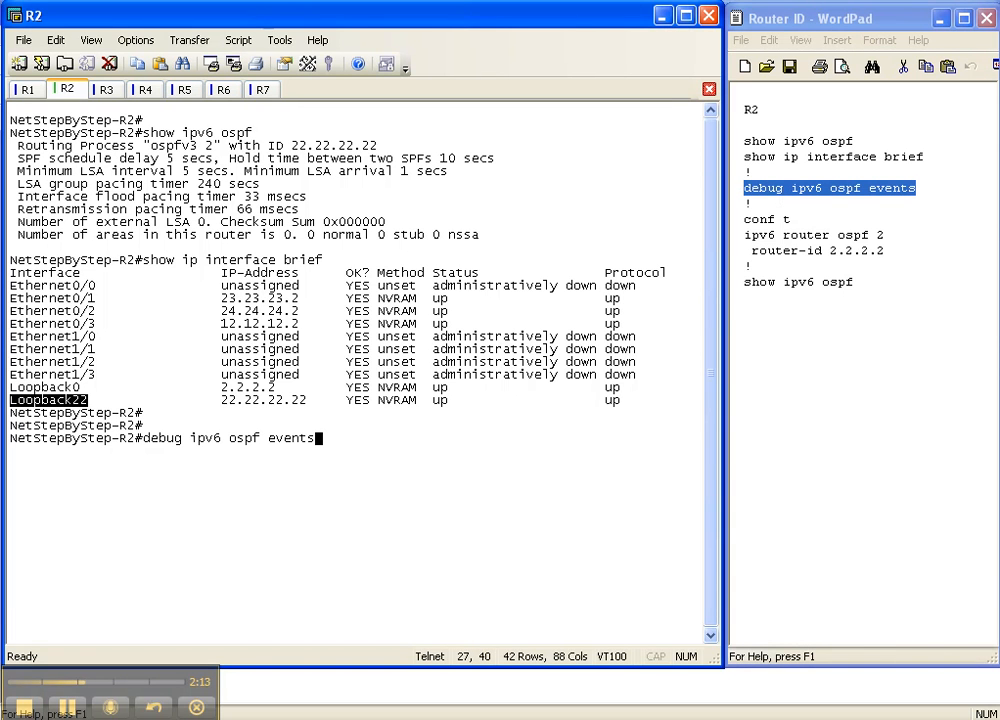
key(Return)
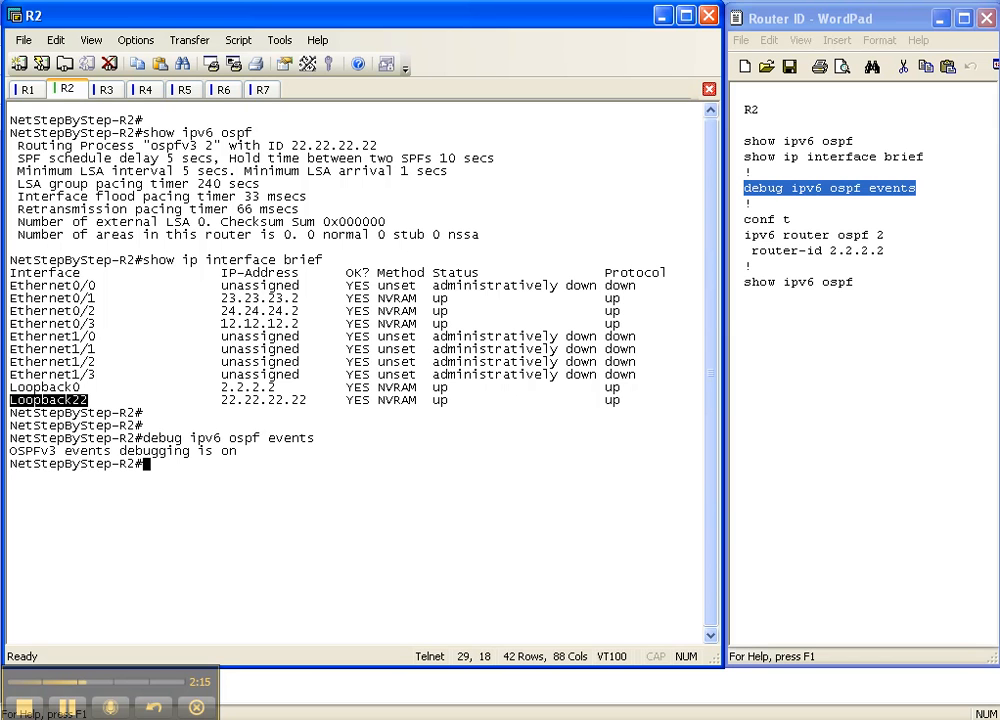
mouse_move(810, 28)
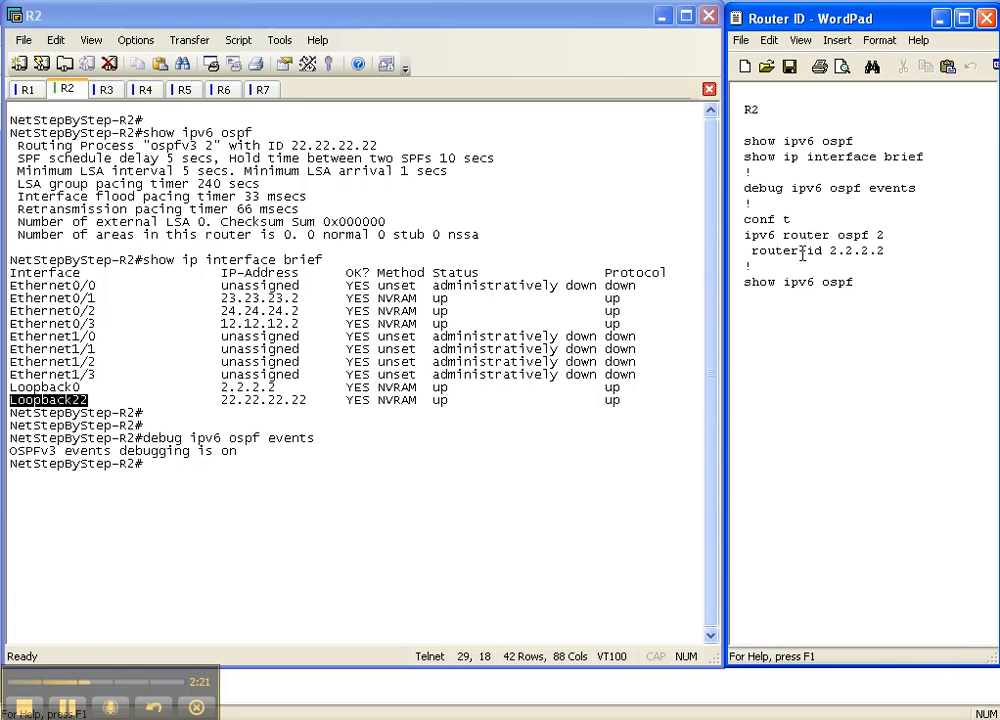
Step: Select the router-id 2.2.2.2 configuration lines in the WordPad notes
drag(744, 218, 876, 250)
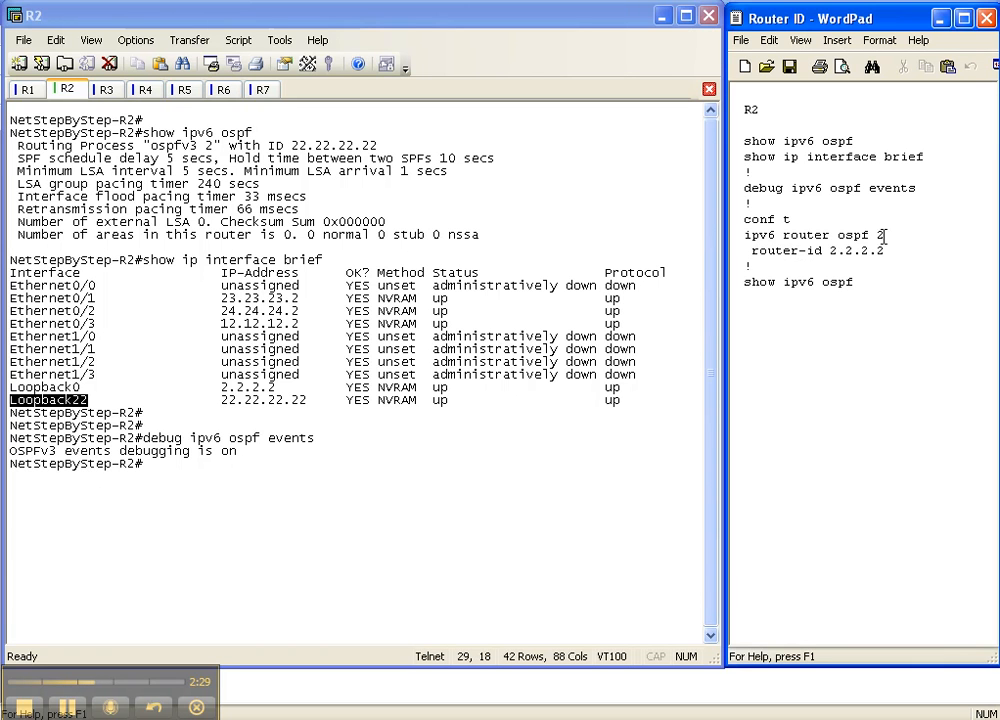
double_click(796, 236)
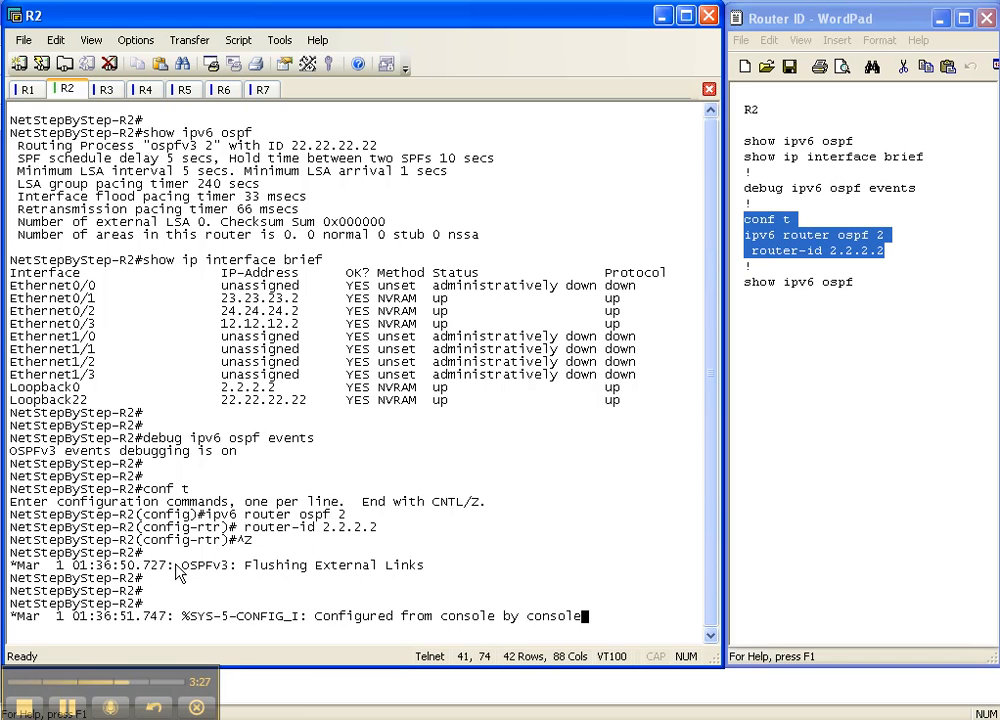
Step: Highlight the OSPFv3 'Flushing External Links' log message after setting router-id 2.2.2.2
drag(424, 566, 208, 566)
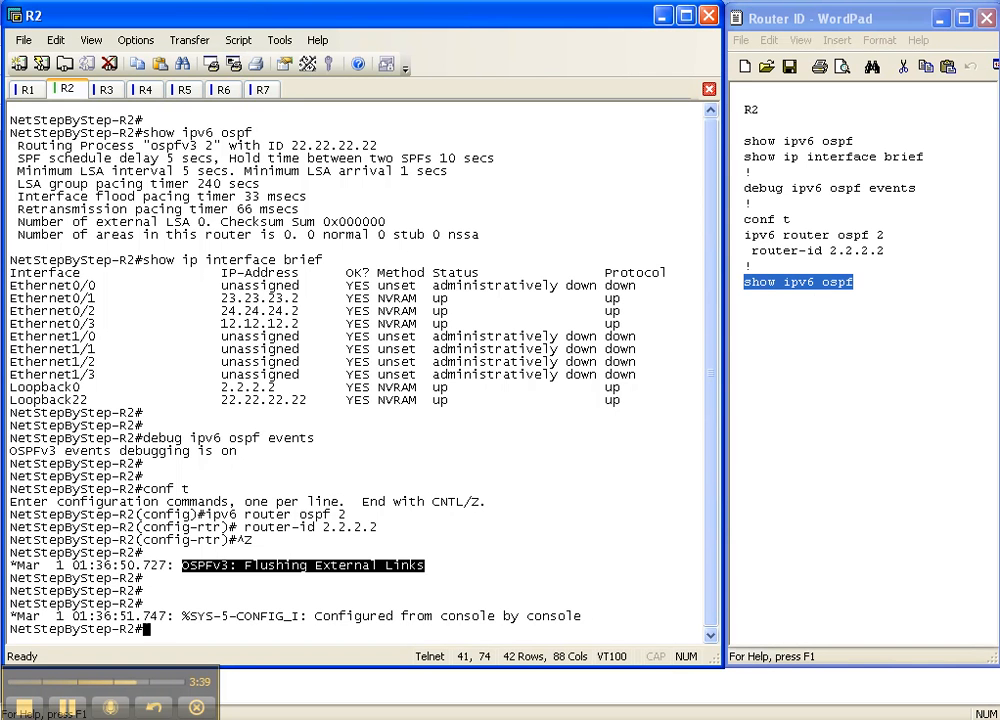
Step: Enter 'show ipv6 ospf' on R2 to confirm the router ID is now 2.2.2.2
text(show ipv6 ospf)
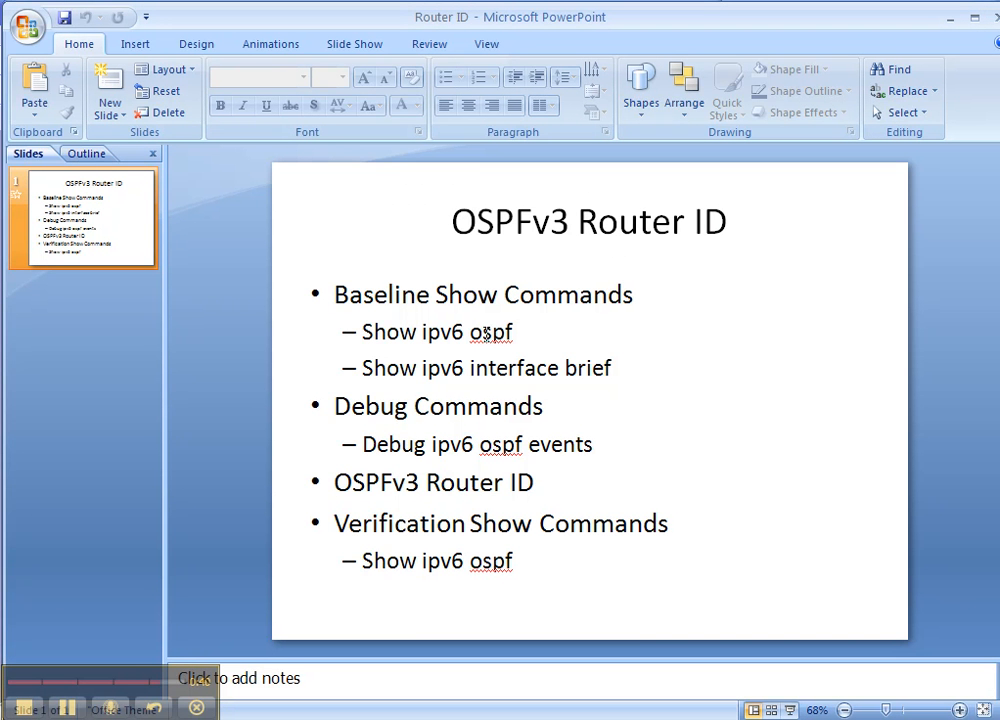
mouse_move(506, 352)
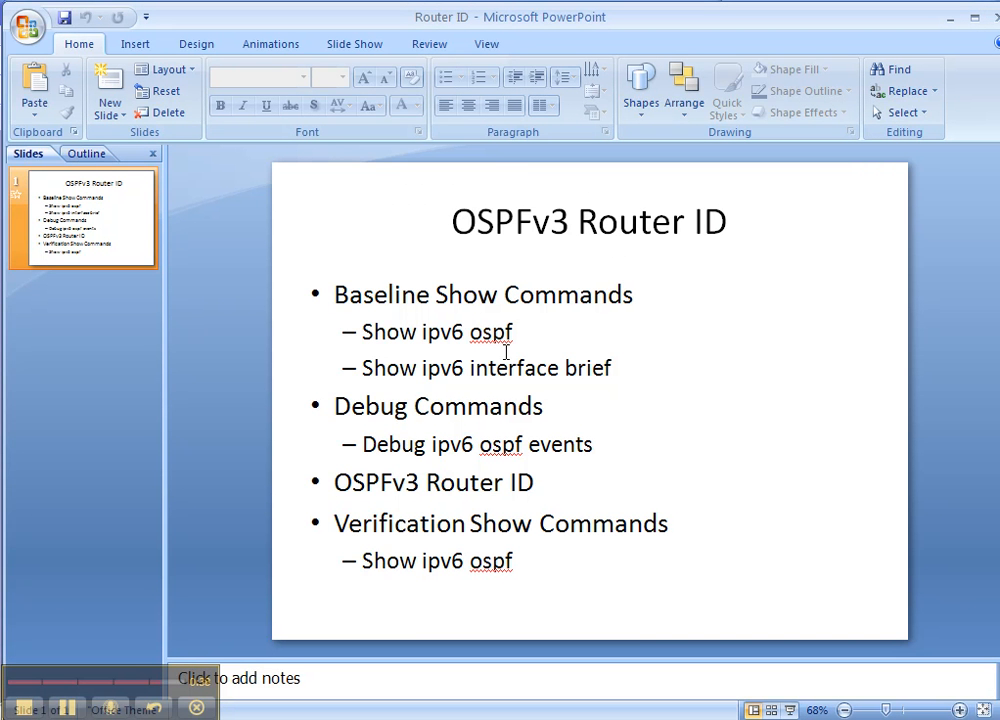
mouse_move(560, 374)
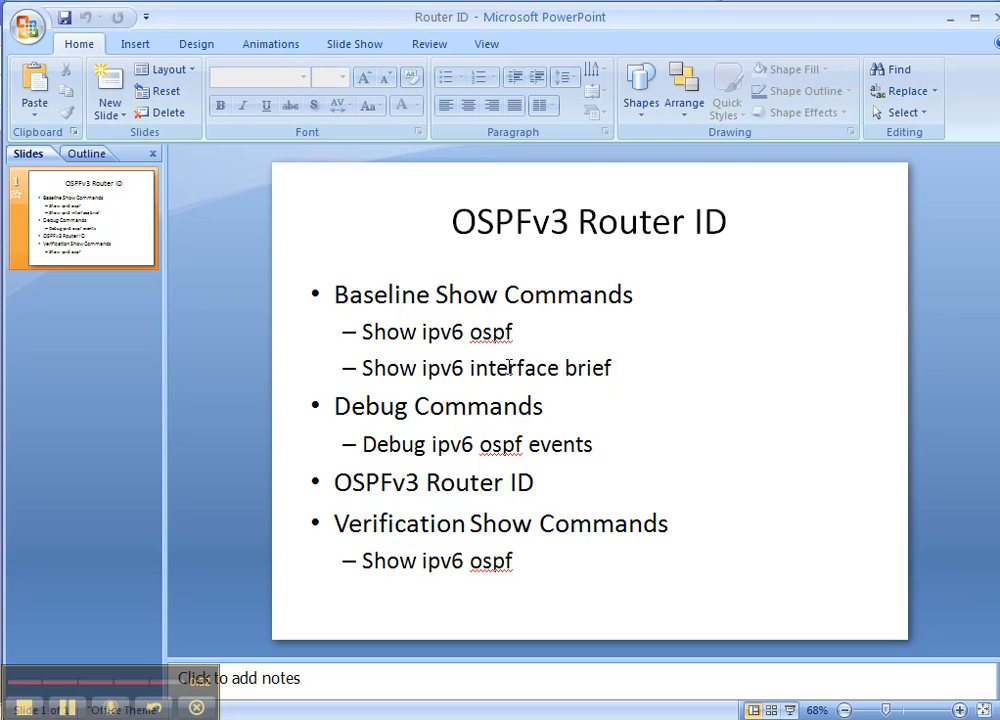
mouse_move(500, 426)
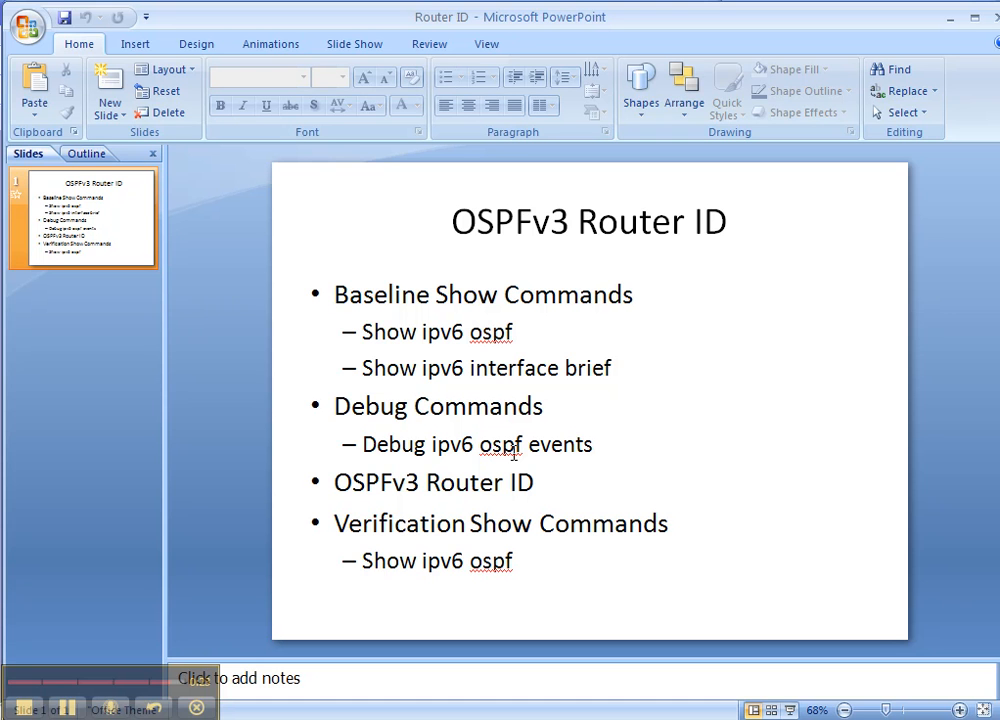
mouse_move(456, 492)
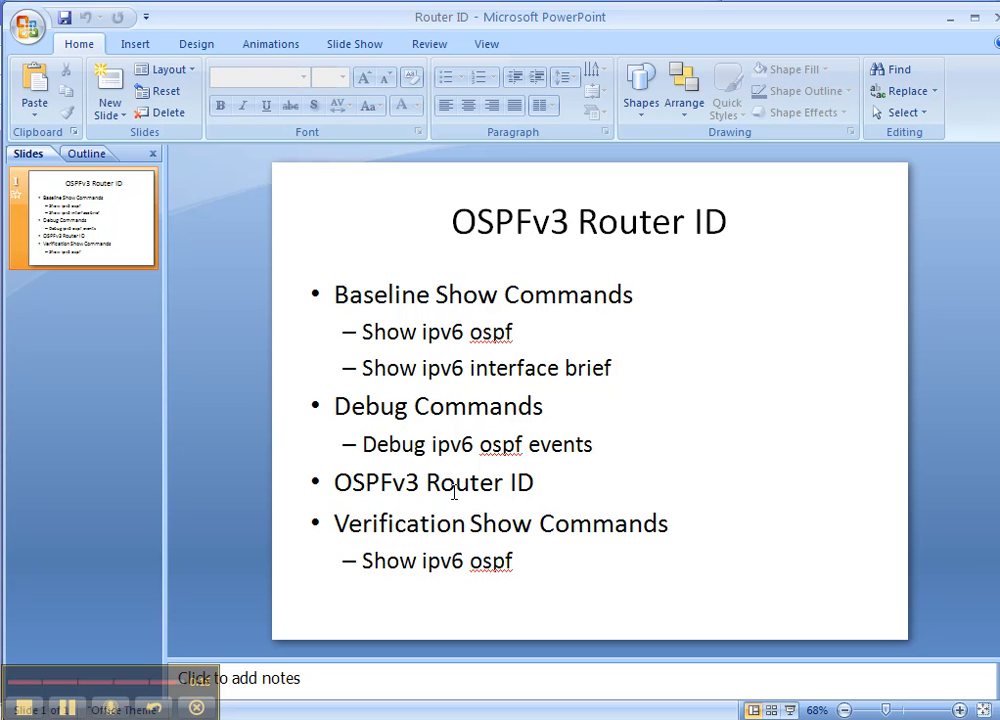
mouse_move(494, 558)
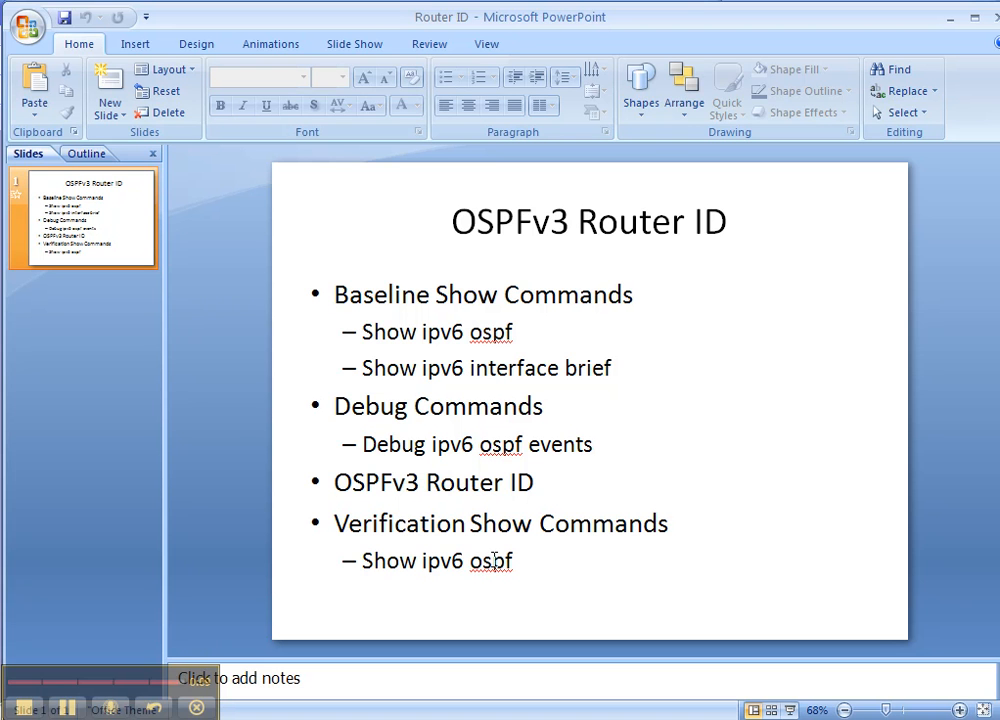
mouse_move(308, 564)
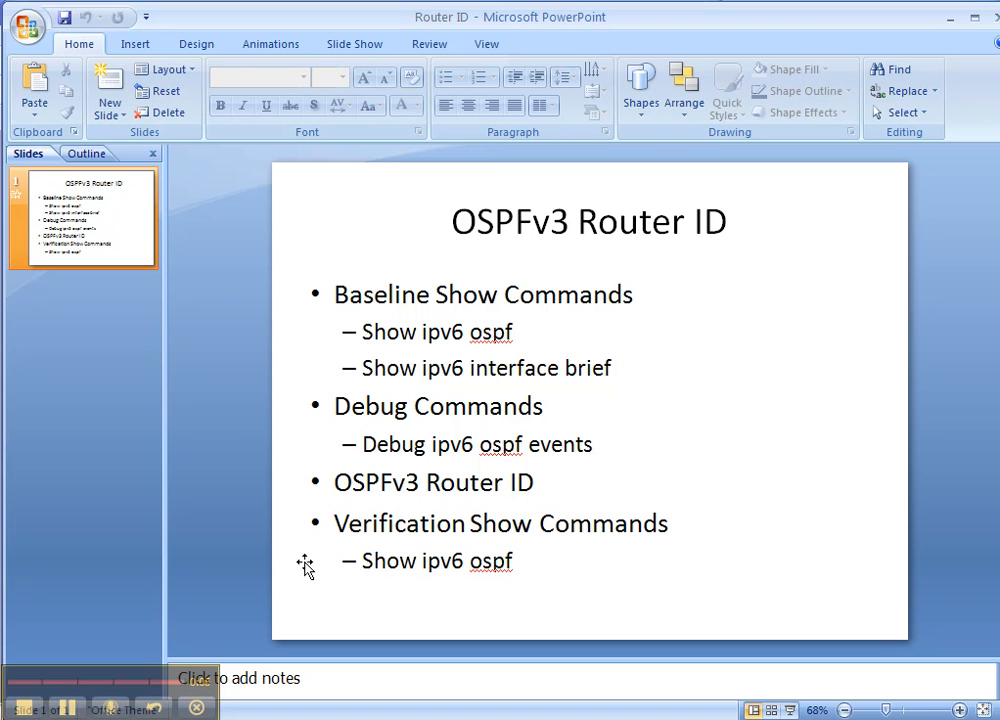